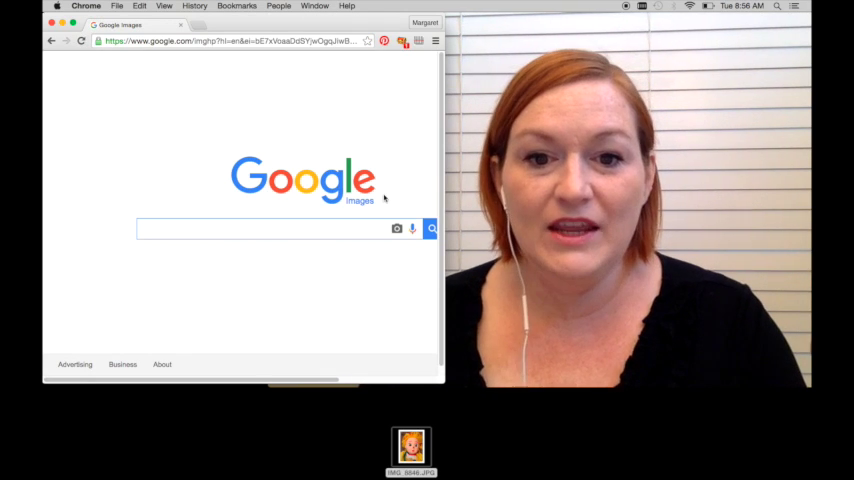
mouse_move(396, 228)
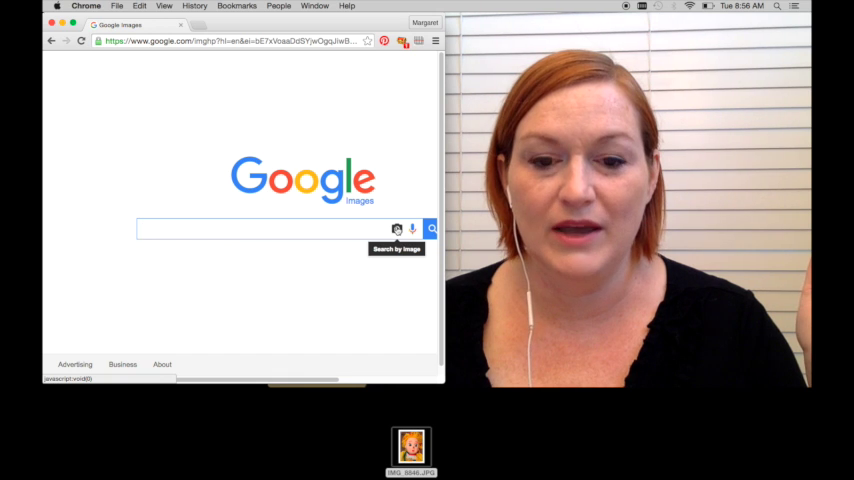
- Submit the clown doll photo from the desktop as a search-by-image query
left_click(396, 228)
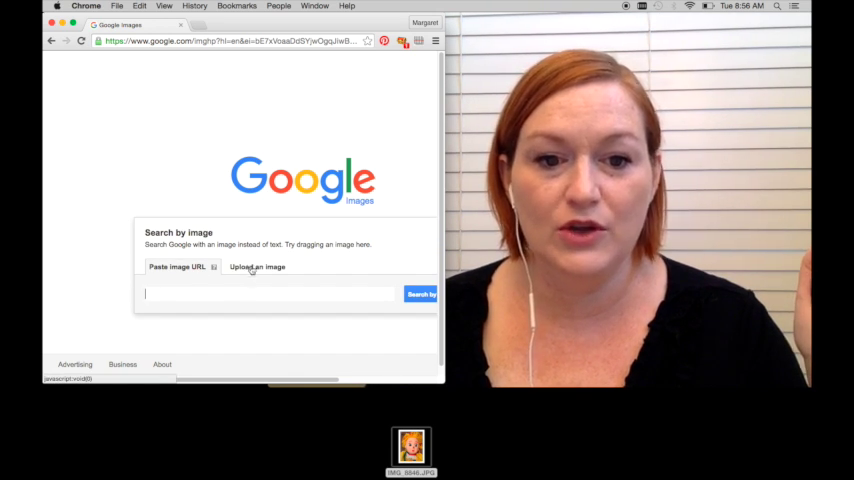
left_click_drag(412, 448, 302, 288)
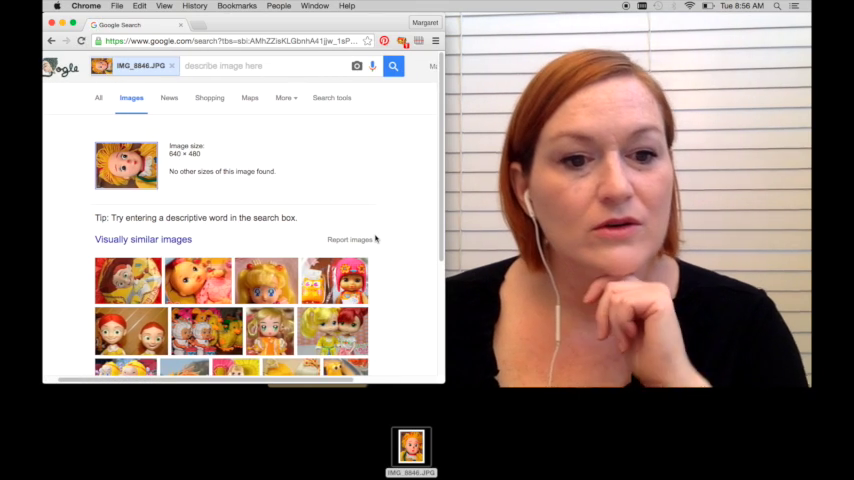
scroll("down", 3)
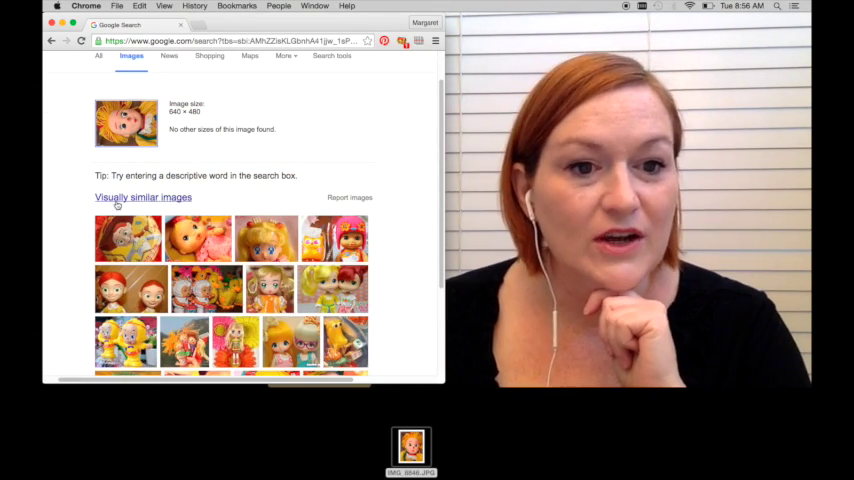
left_click(144, 196)
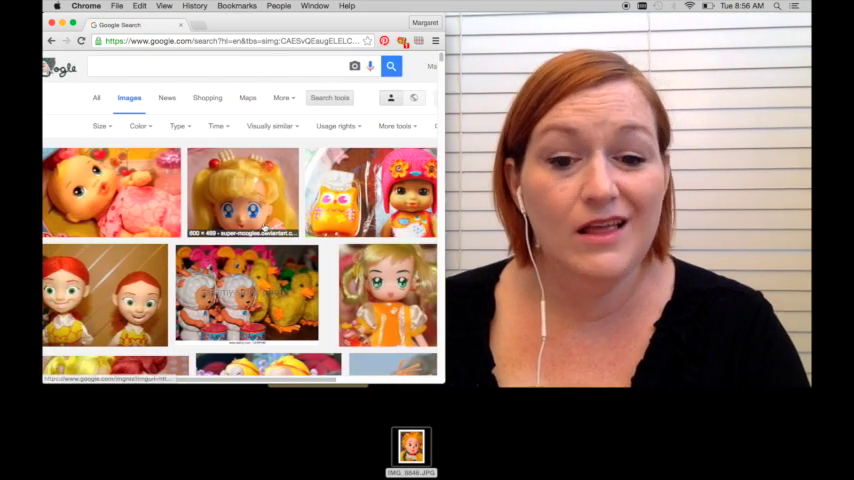
scroll("down", 3)
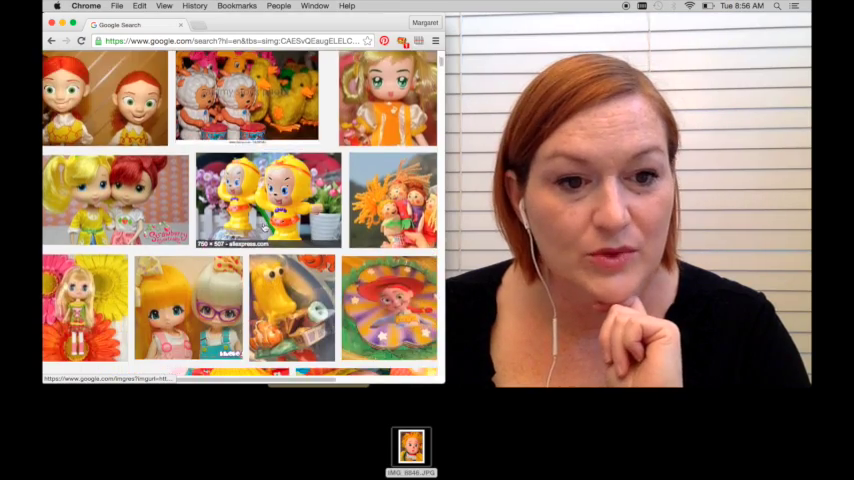
scroll("down", 3)
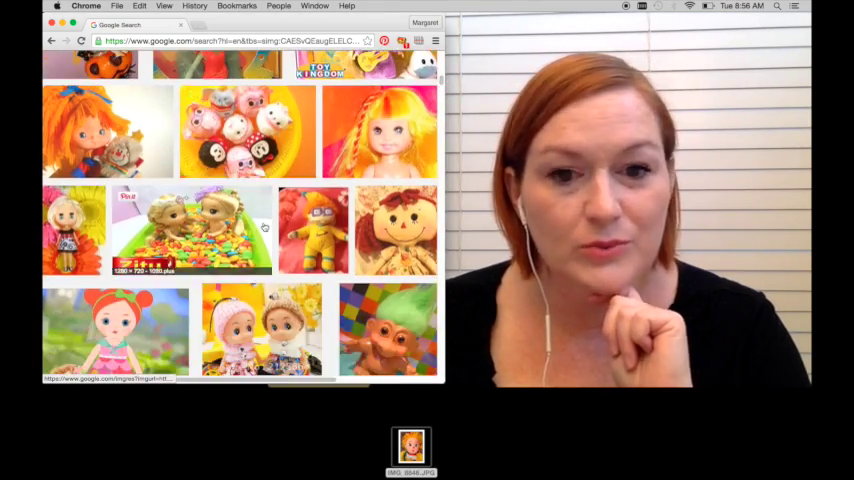
scroll("down", 3)
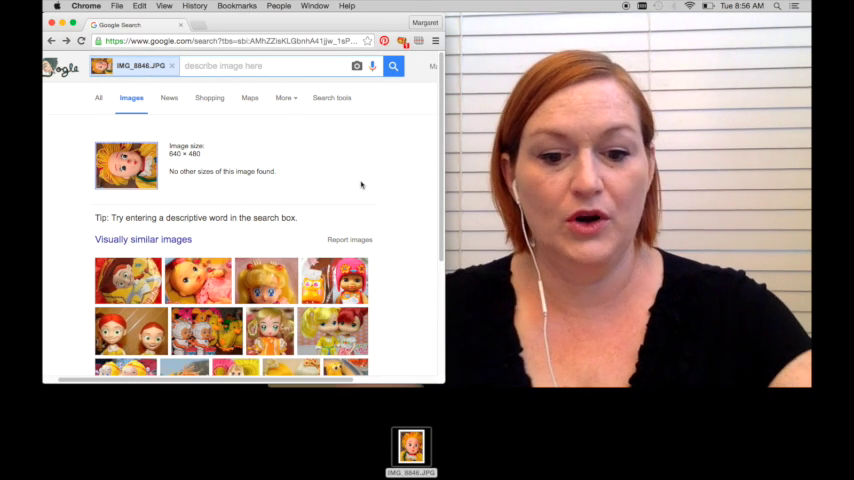
- Refine the doll photo search with 'clown', then replace it with 'emilia'
type("c")
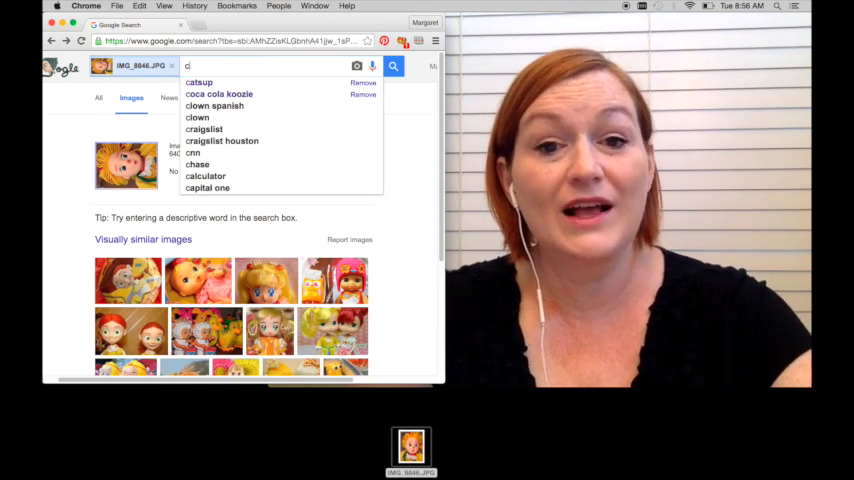
type("lown")
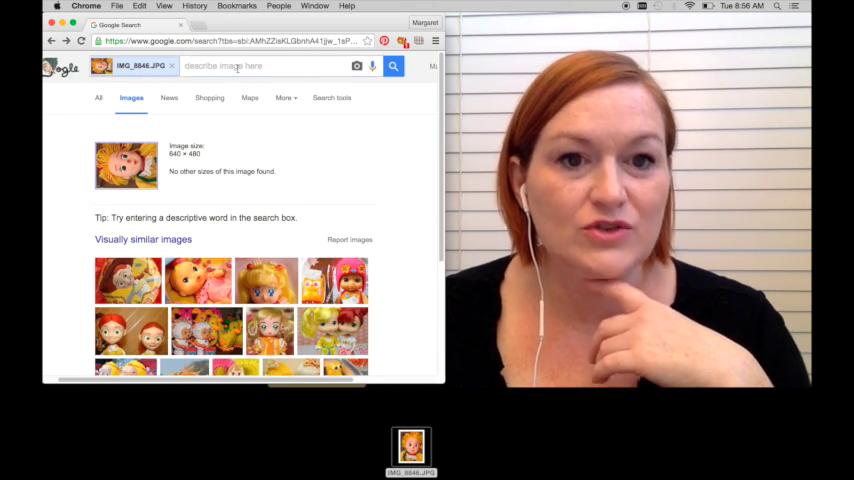
type("emilia")
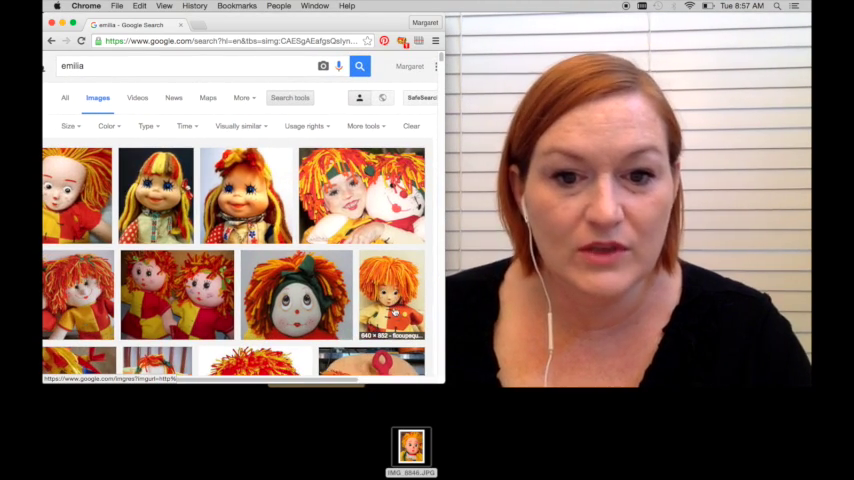
- Preview one emilia doll result, then scroll down through more red-haired doll images
left_click(392, 296)
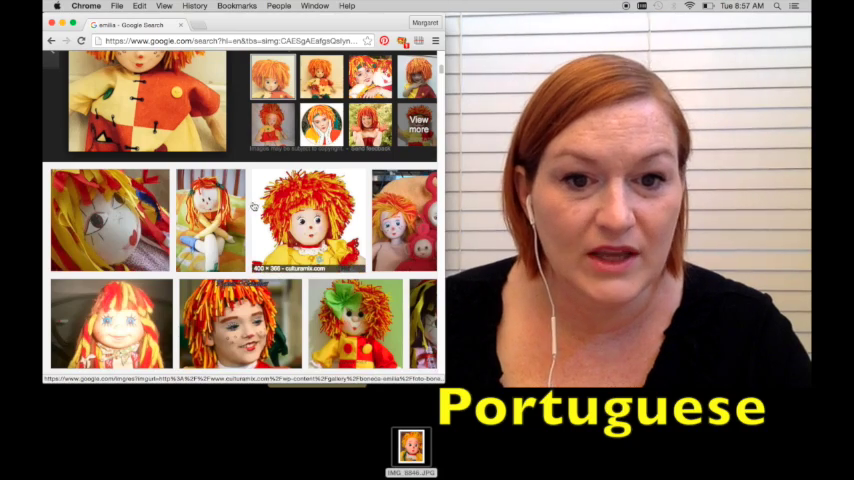
left_click(308, 218)
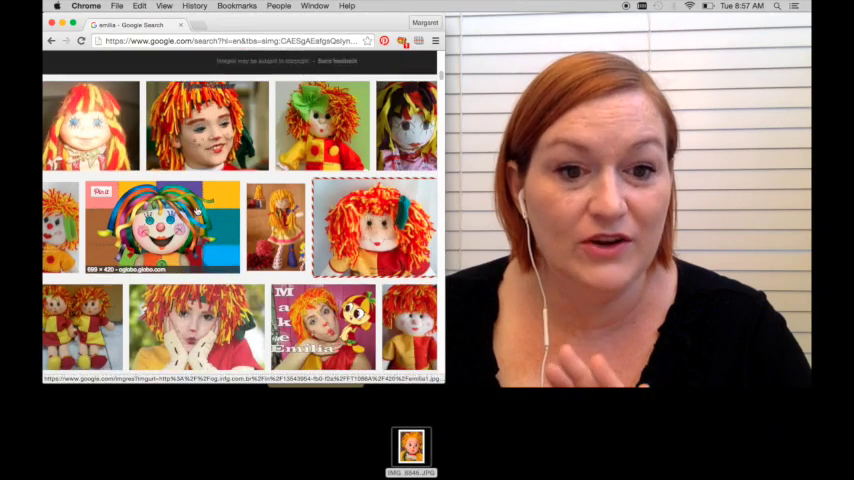
scroll("down", 3)
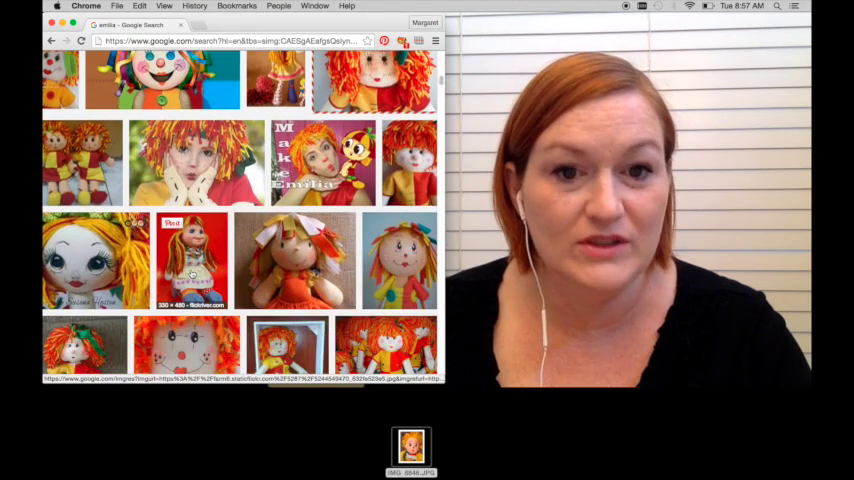
scroll("down", 3)
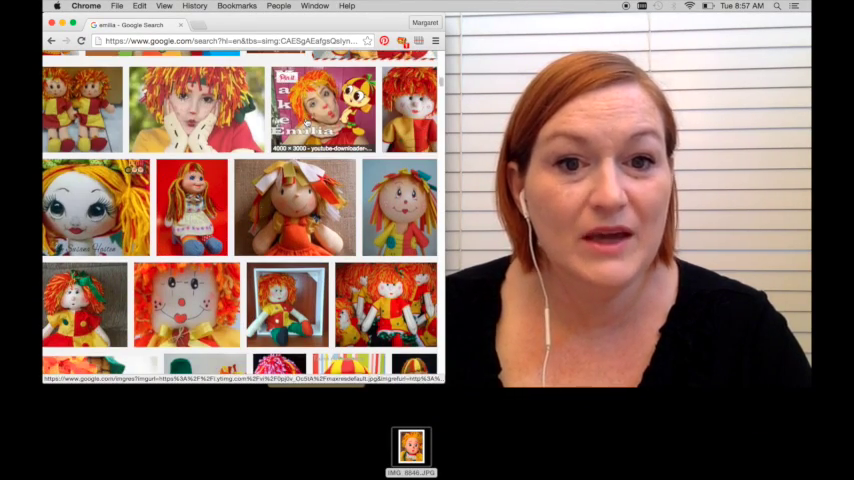